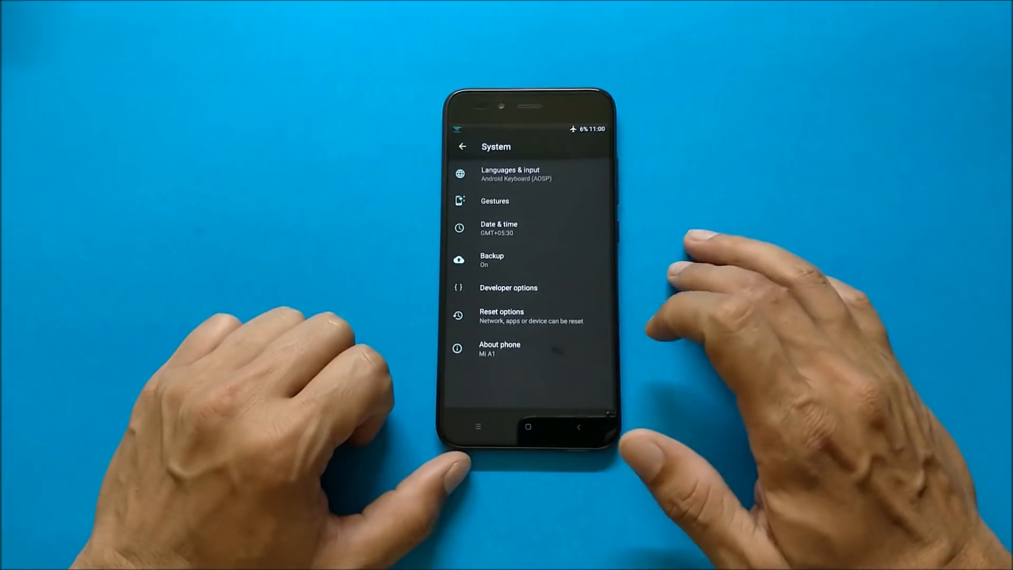
View the About phone page listing ROM updates, changelog, model Mi A1 and Android 8.1.0.
{"action": "left_click", "coordinate": [500, 347]}
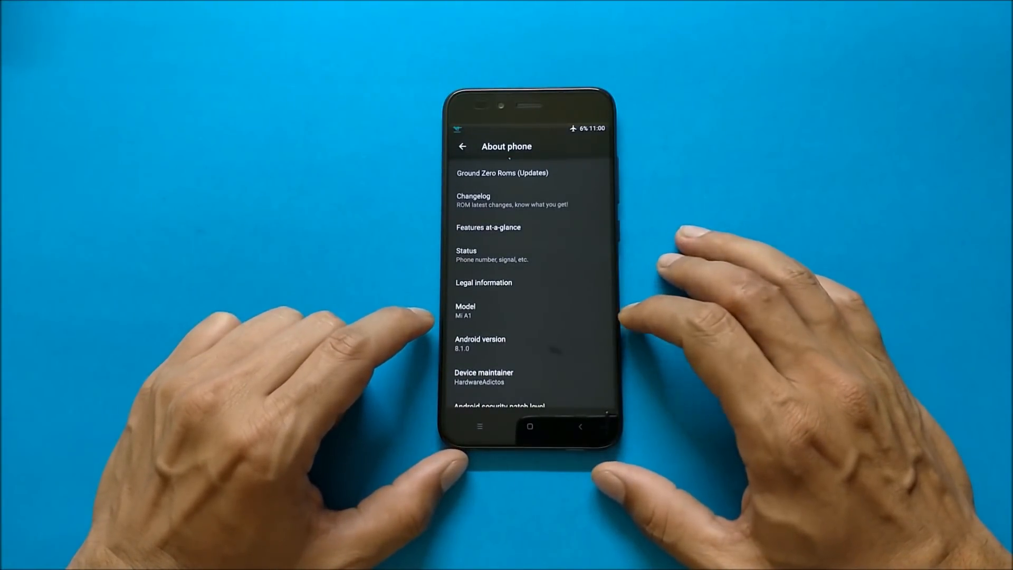
{"action": "scroll", "scroll_direction": "down", "scroll_amount": 3}
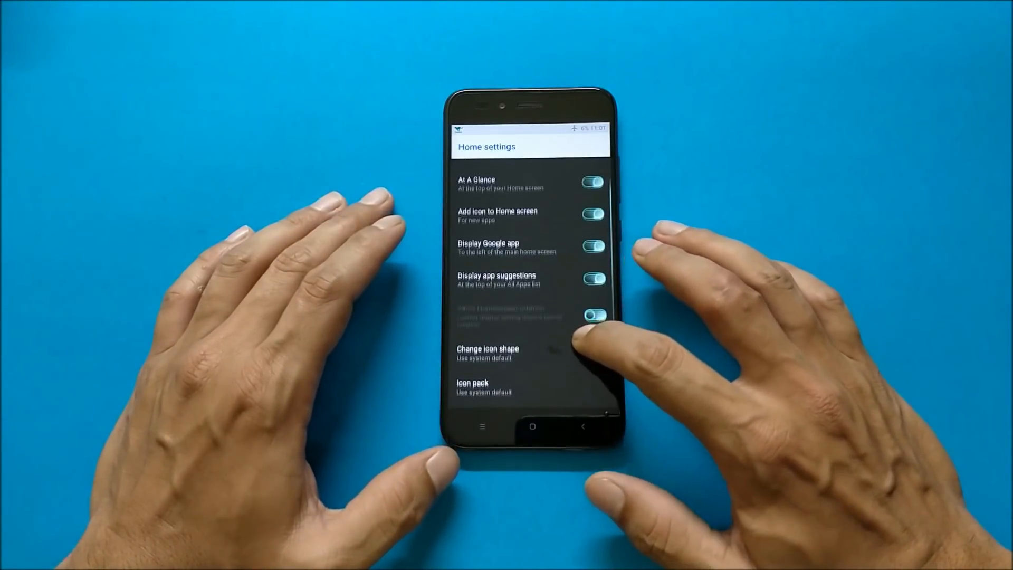
Leave Home settings via the app drawer and return to the wolf-logo home screen.
{"action": "scroll", "scroll_direction": "down", "scroll_amount": 3}
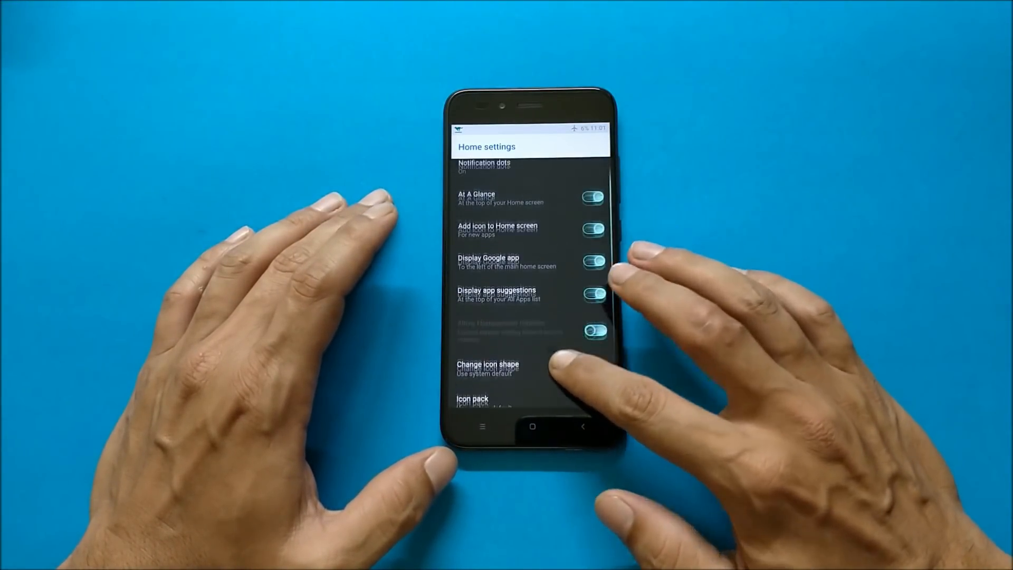
{"action": "left_click", "coordinate": [594, 302]}
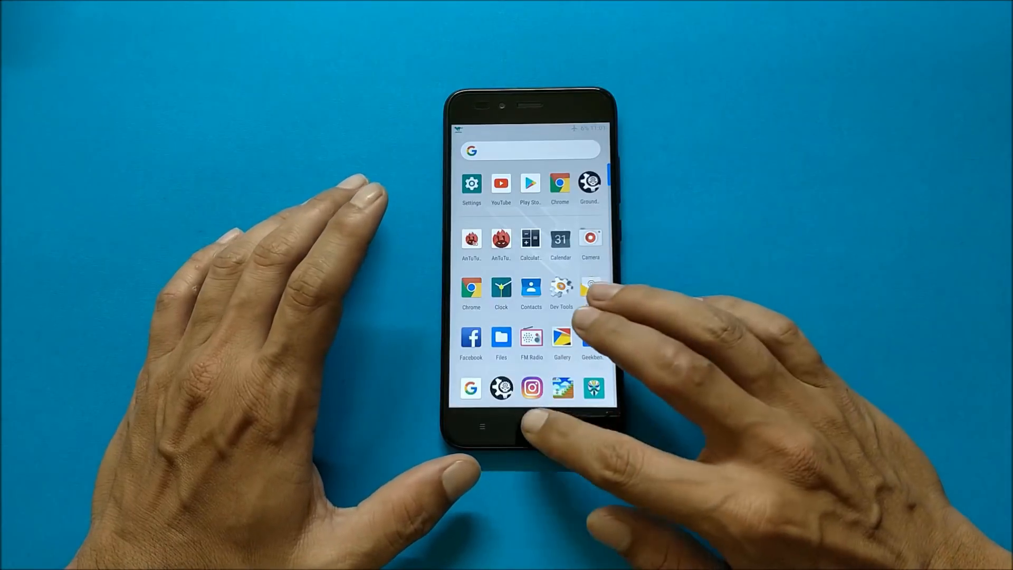
{"action": "left_click", "coordinate": [531, 428]}
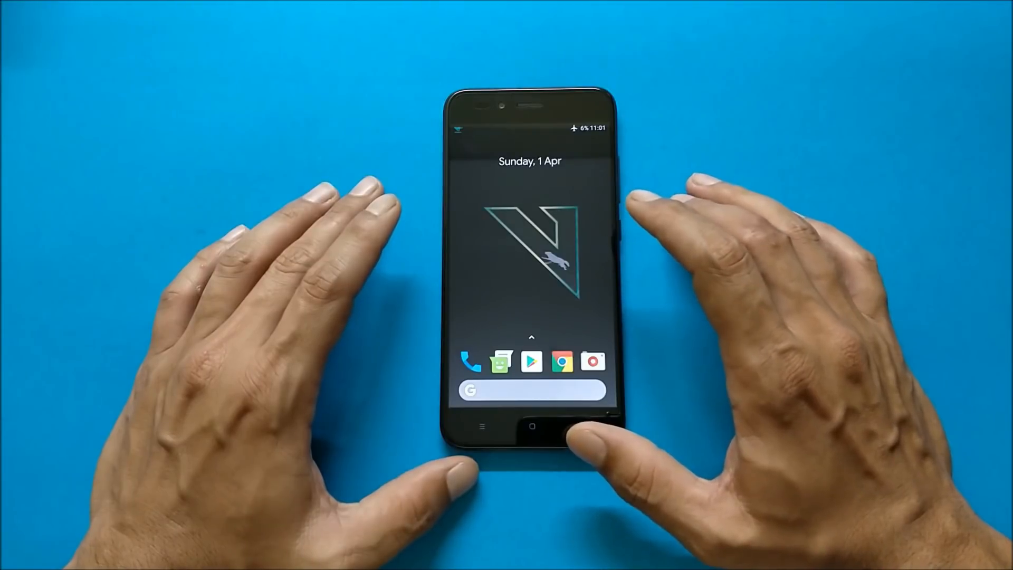
Launch Settings from the app drawer, peek into WolvesDen, and return to the main list.
{"action": "left_click_drag", "start_coordinate": [530, 125], "coordinate": [530, 259]}
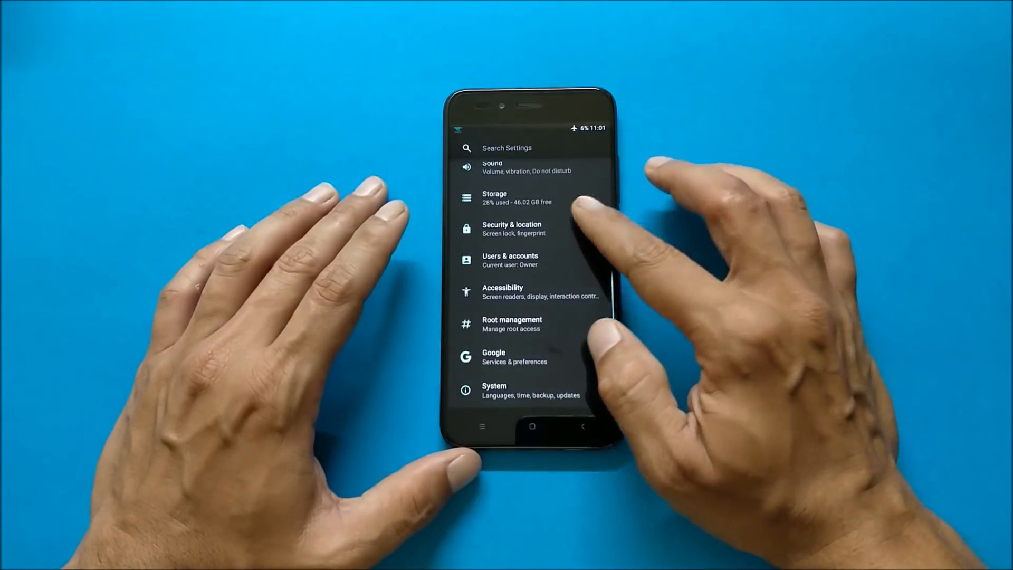
{"action": "scroll", "scroll_direction": "down", "scroll_amount": 3}
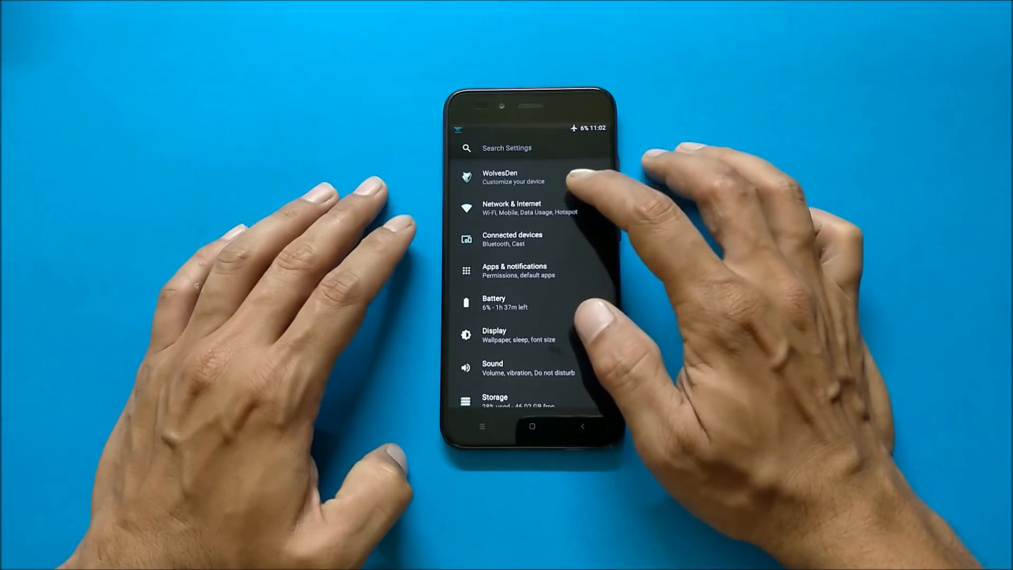
{"action": "left_click", "coordinate": [510, 176]}
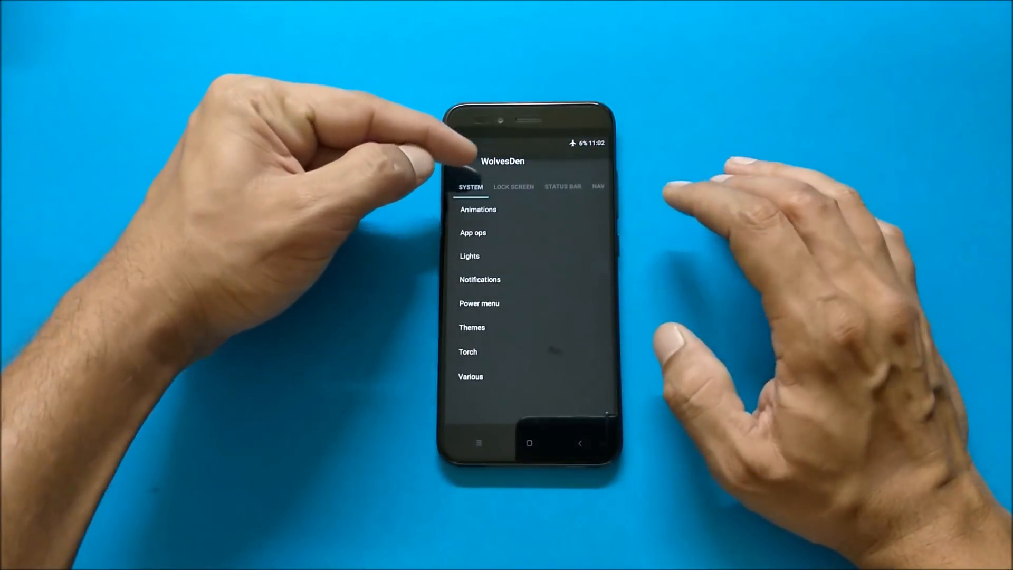
{"action": "left_click", "coordinate": [563, 187]}
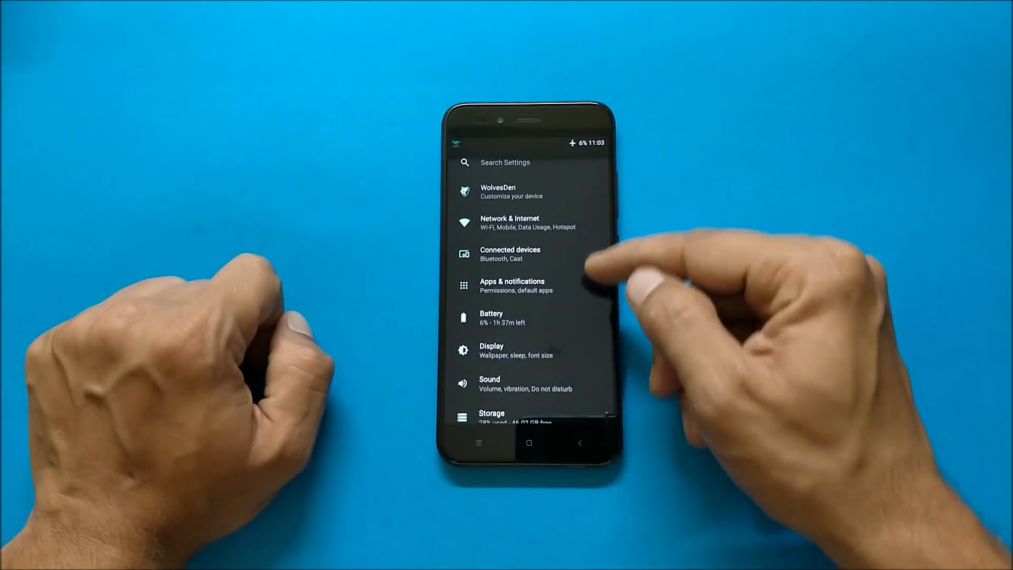
Browse the Gestures and Display settings, expanding the Advanced options.
{"action": "scroll", "scroll_direction": "down", "scroll_amount": 3}
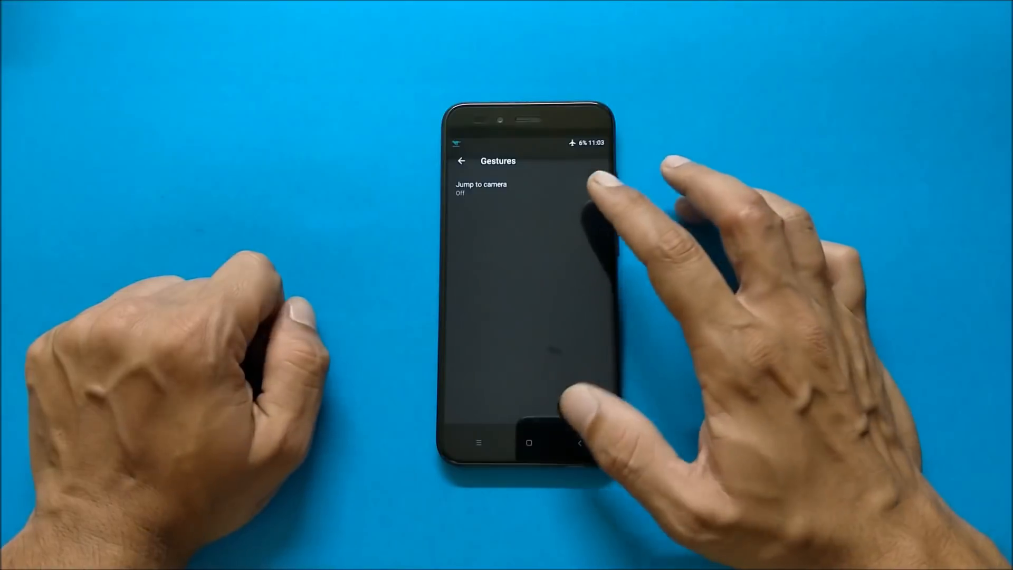
{"action": "left_click", "coordinate": [461, 160]}
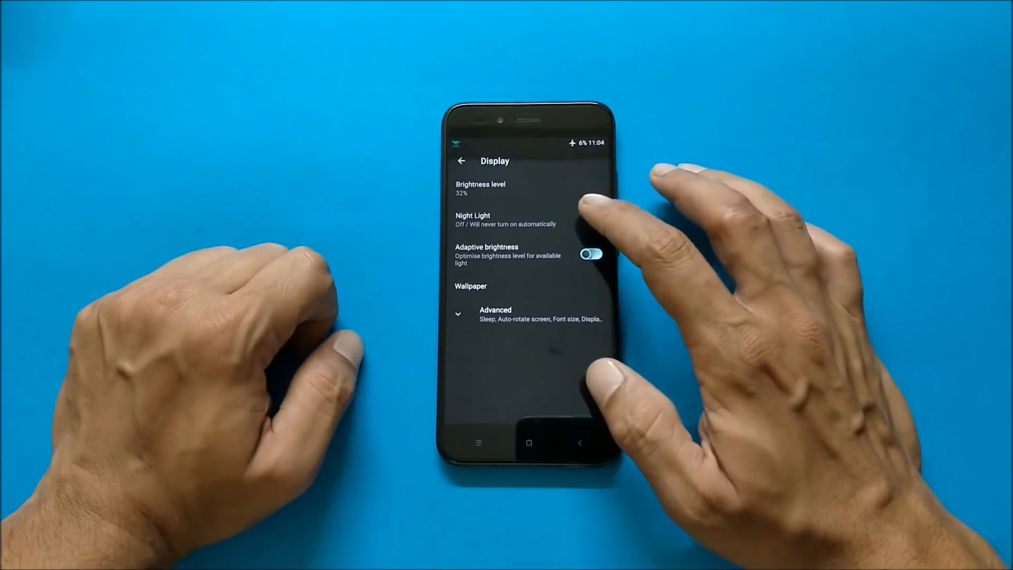
{"action": "left_click", "coordinate": [497, 220]}
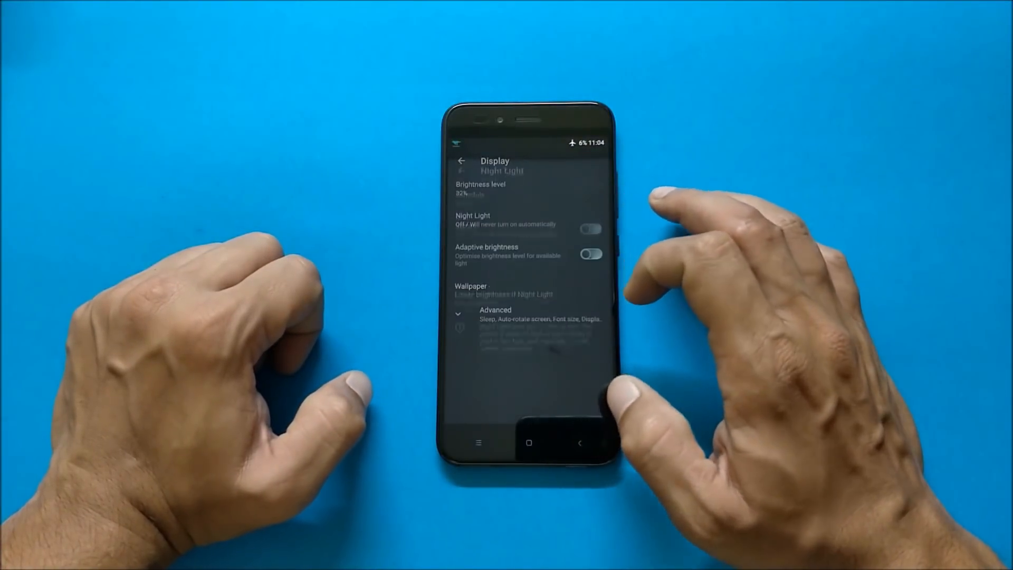
{"action": "scroll", "scroll_direction": "down", "scroll_amount": 3}
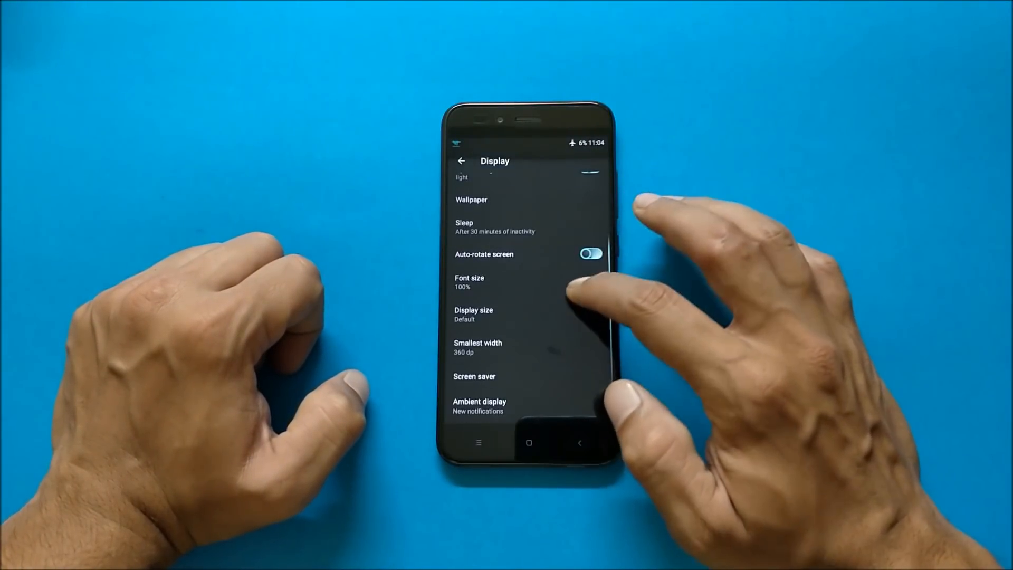
Toggle Ambient display's Always on switch on and off, then return toward WolvesDen.
{"action": "left_click", "coordinate": [479, 405]}
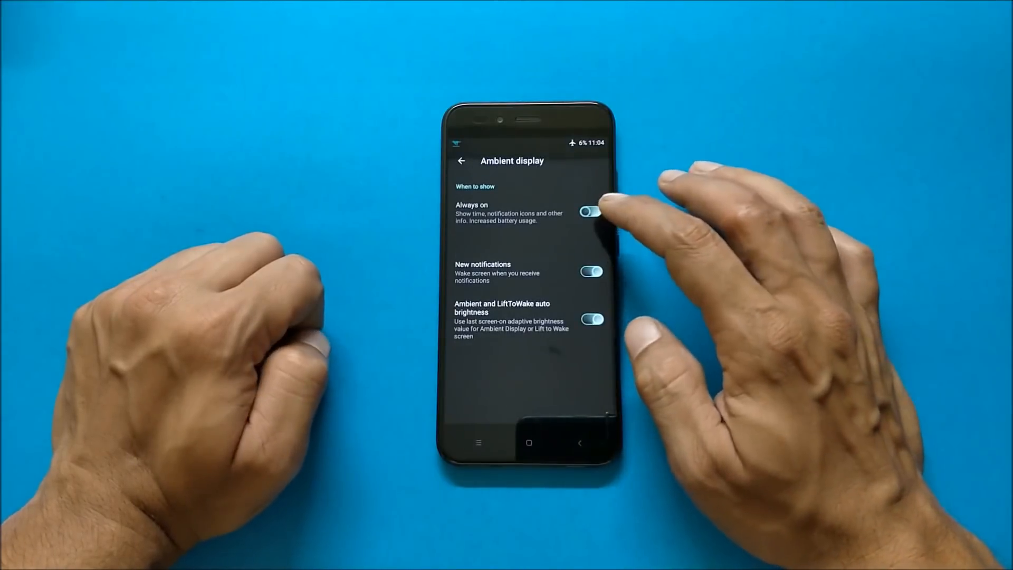
{"action": "left_click", "coordinate": [589, 212]}
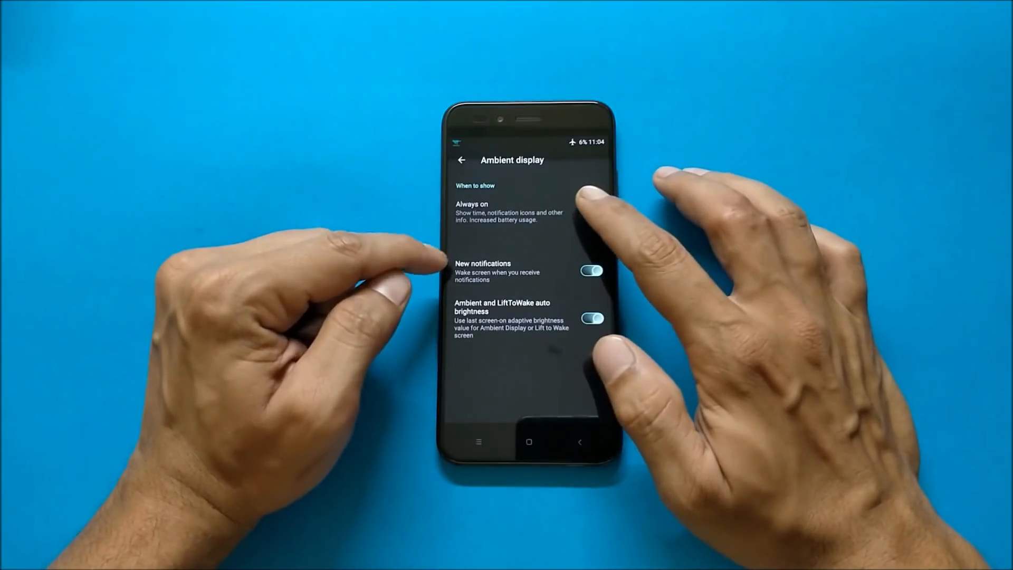
{"action": "left_click", "coordinate": [591, 211]}
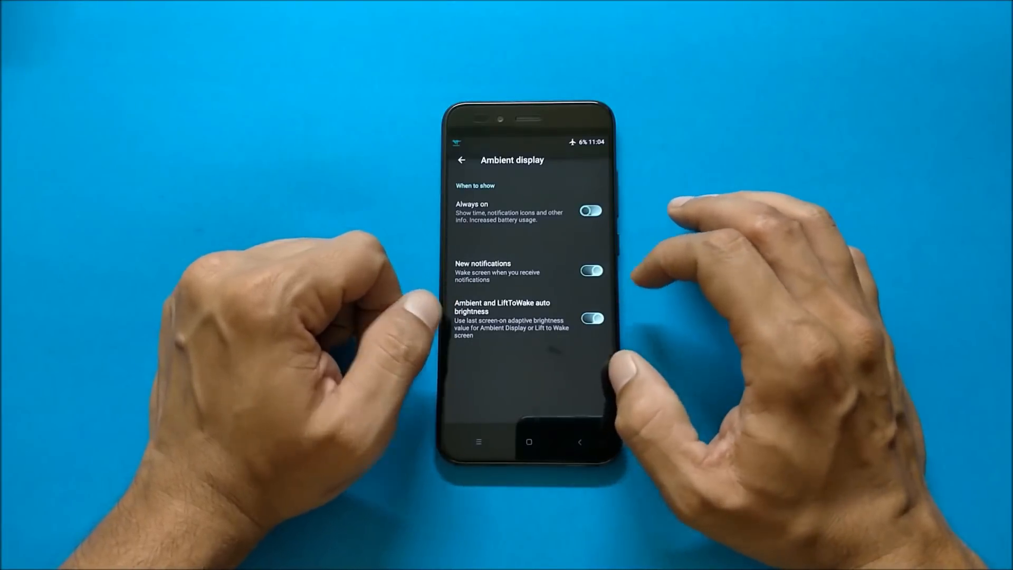
{"action": "left_click", "coordinate": [462, 160]}
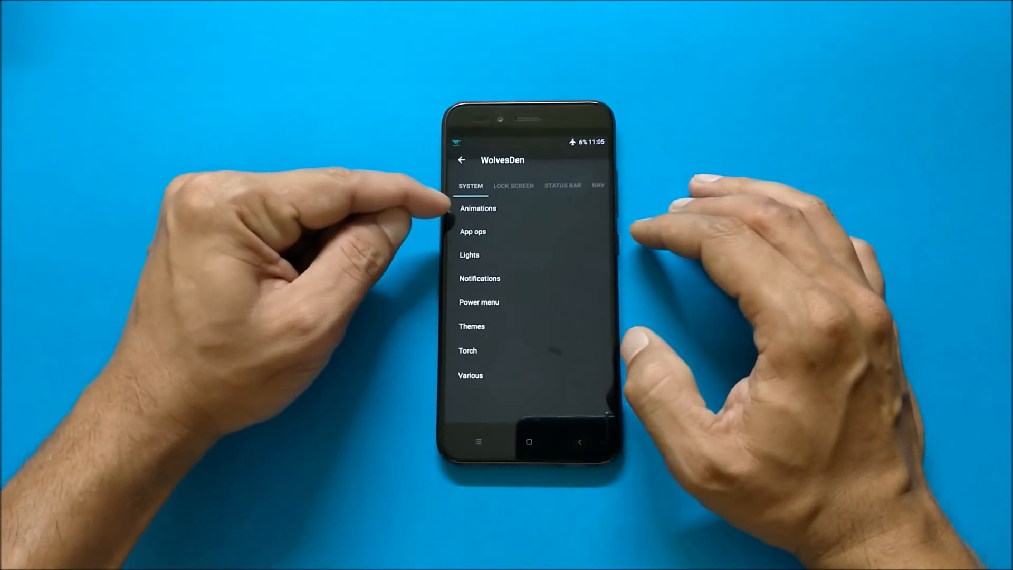
Look through WolvesDen's Lights and Themes pages.
{"action": "left_click", "coordinate": [469, 255]}
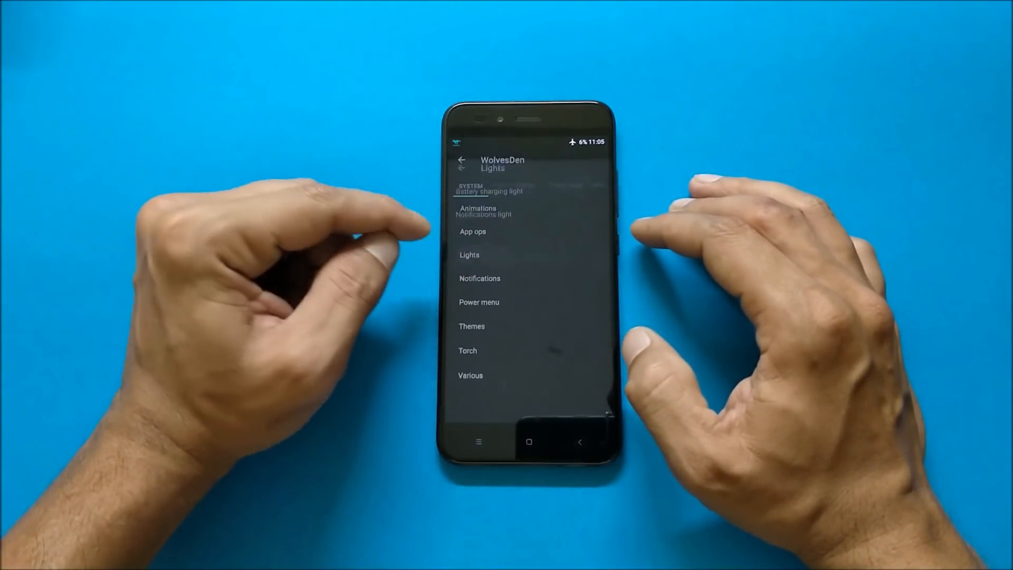
{"action": "left_click", "coordinate": [469, 255]}
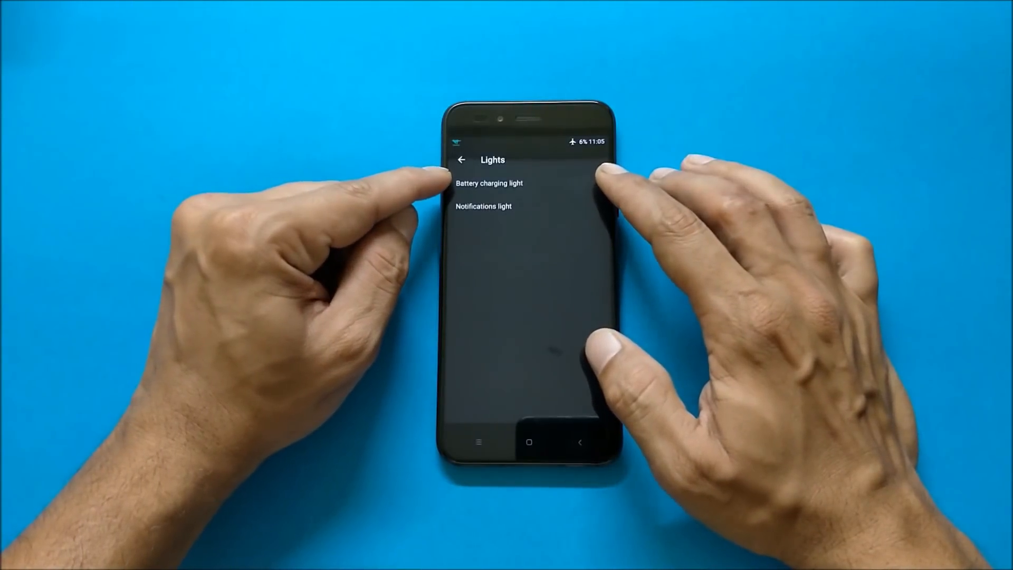
{"action": "left_click", "coordinate": [461, 159]}
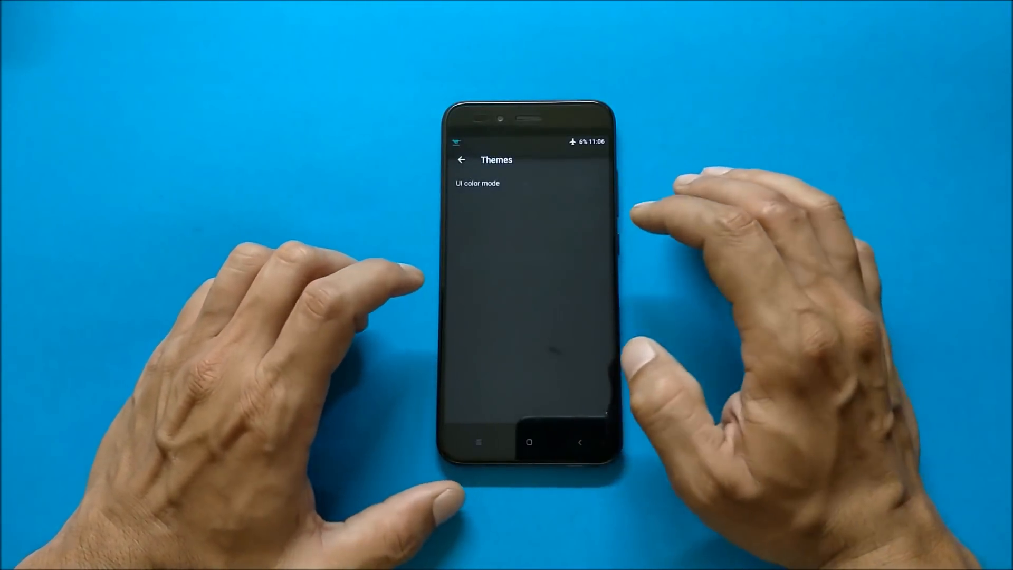
Check the UI color mode and Torch options, then move to the Status bar category.
{"action": "left_click", "coordinate": [477, 182]}
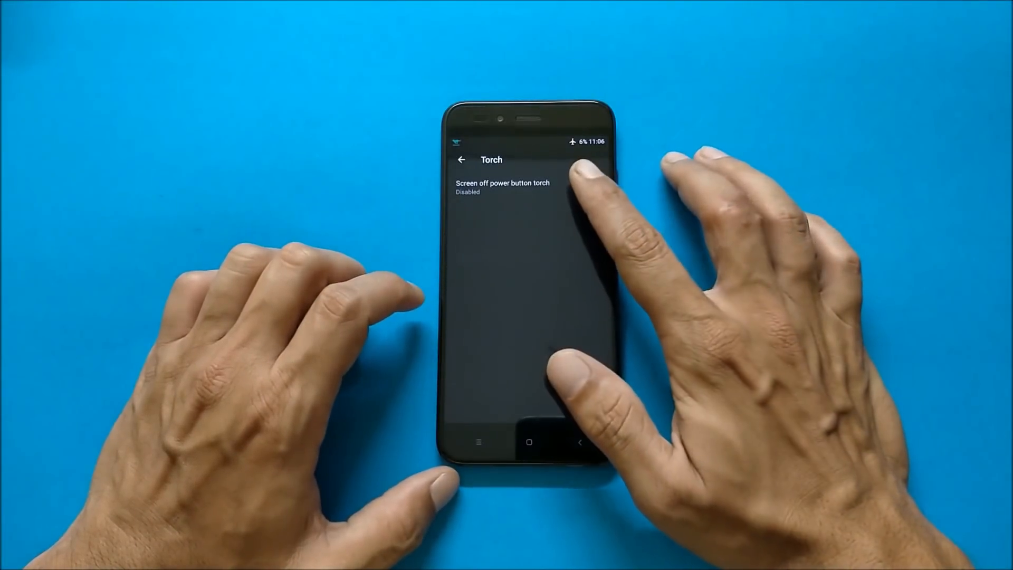
{"action": "left_click", "coordinate": [502, 188]}
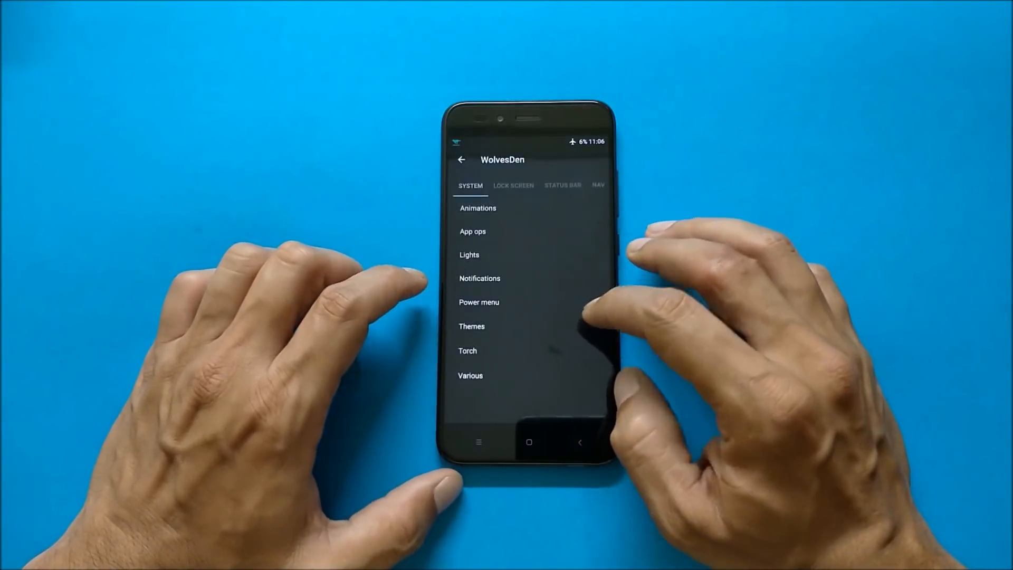
{"action": "left_click", "coordinate": [470, 375]}
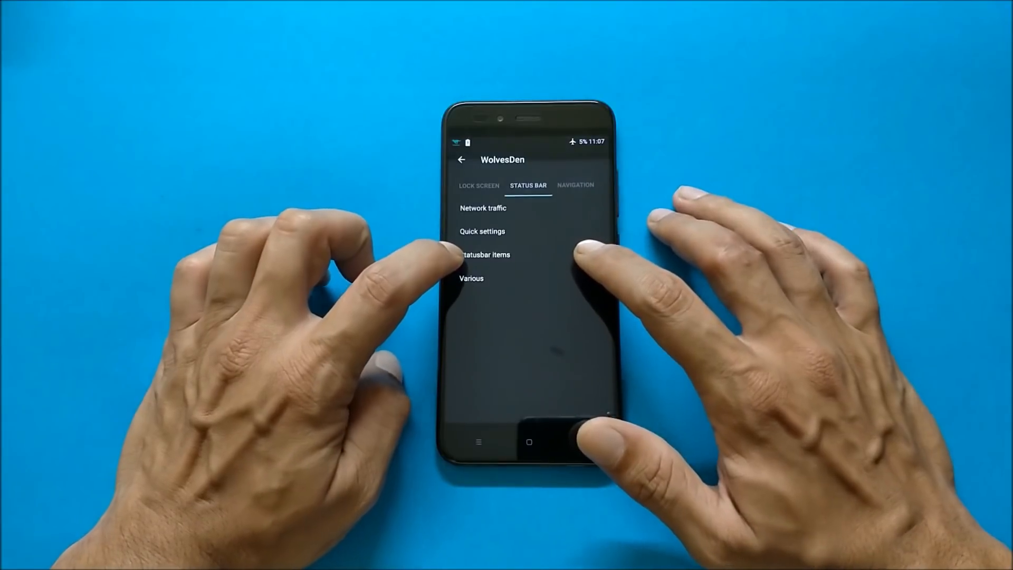
View the Status bar Various page, then switch to WolvesDen's Navigation category.
{"action": "left_click", "coordinate": [472, 277]}
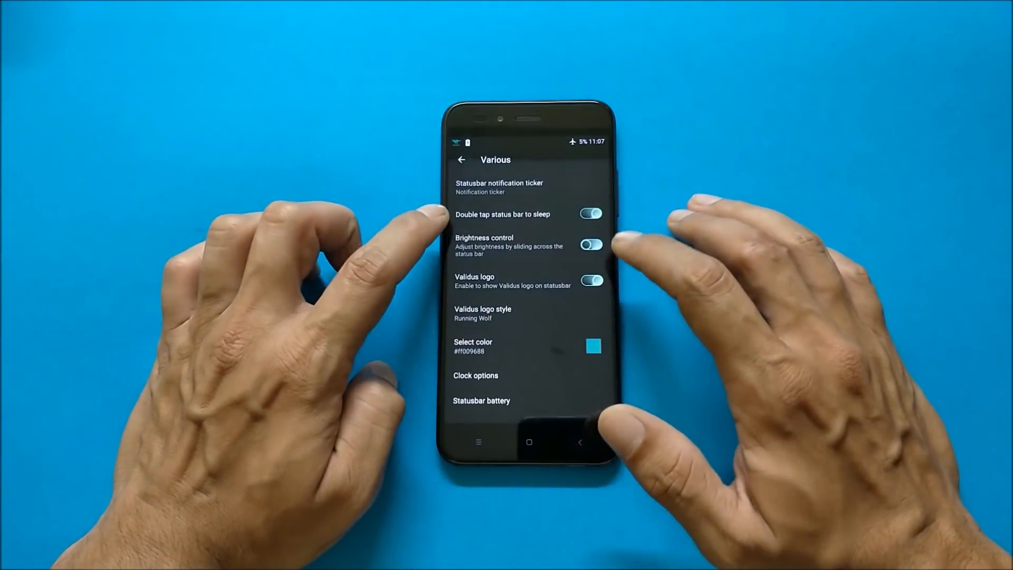
{"action": "left_click", "coordinate": [590, 244]}
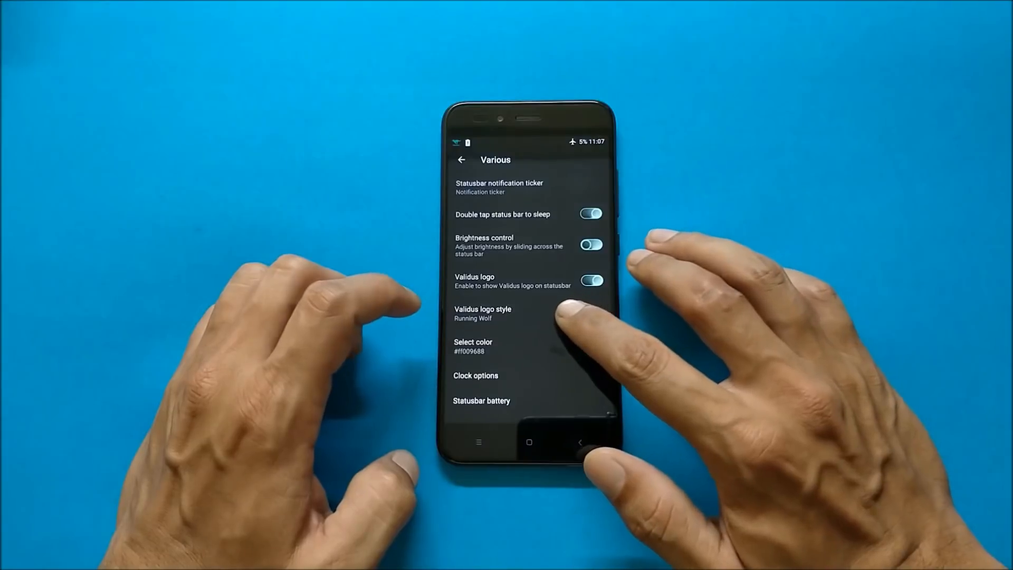
{"action": "left_click", "coordinate": [482, 313]}
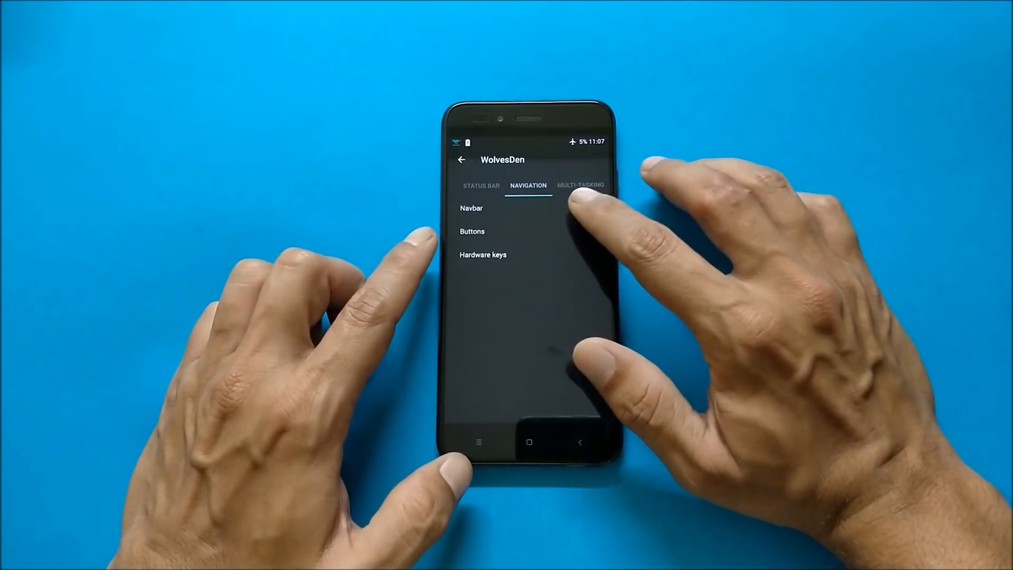
Enable Allow navigation bar in Navbar, review Buttons, and move to Multi-tasking.
{"action": "left_click", "coordinate": [472, 208]}
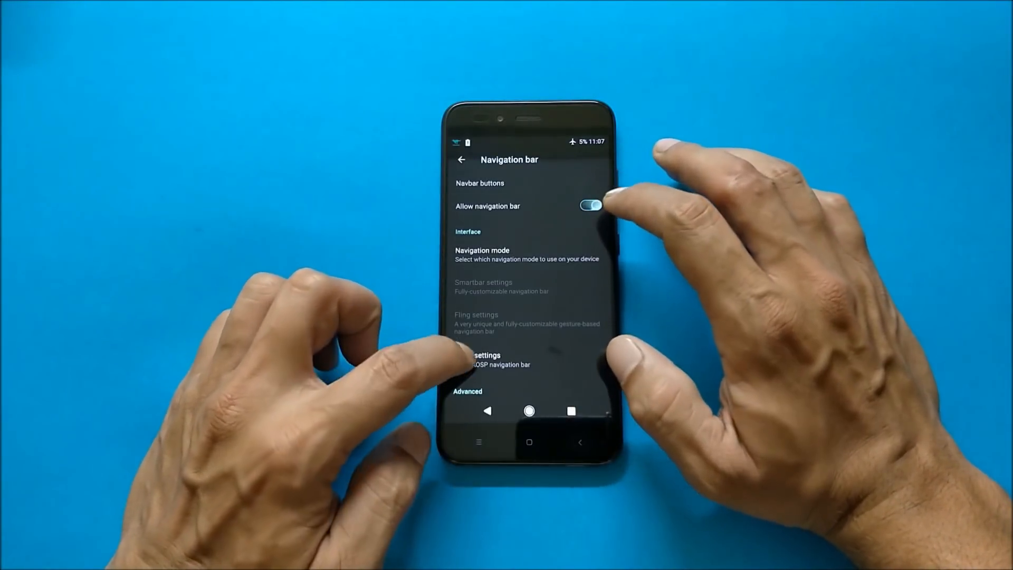
{"action": "scroll", "scroll_direction": "down", "scroll_amount": 3}
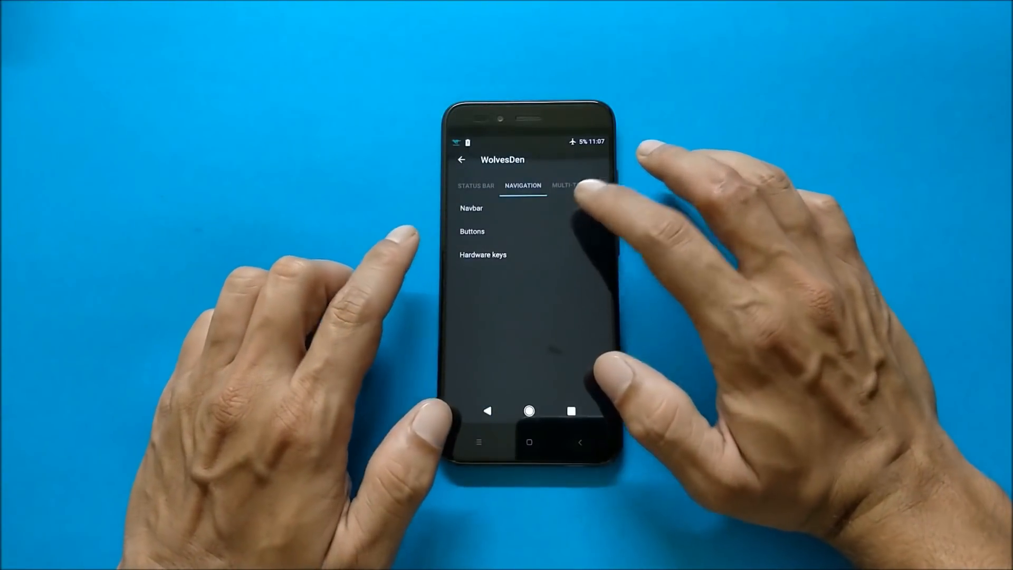
{"action": "left_click", "coordinate": [473, 231]}
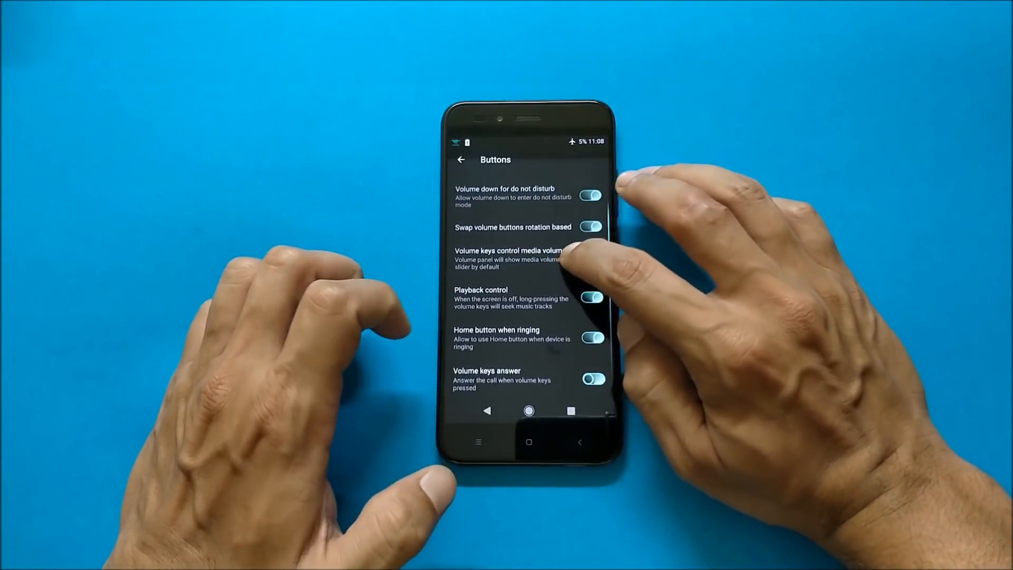
{"action": "left_click", "coordinate": [590, 258]}
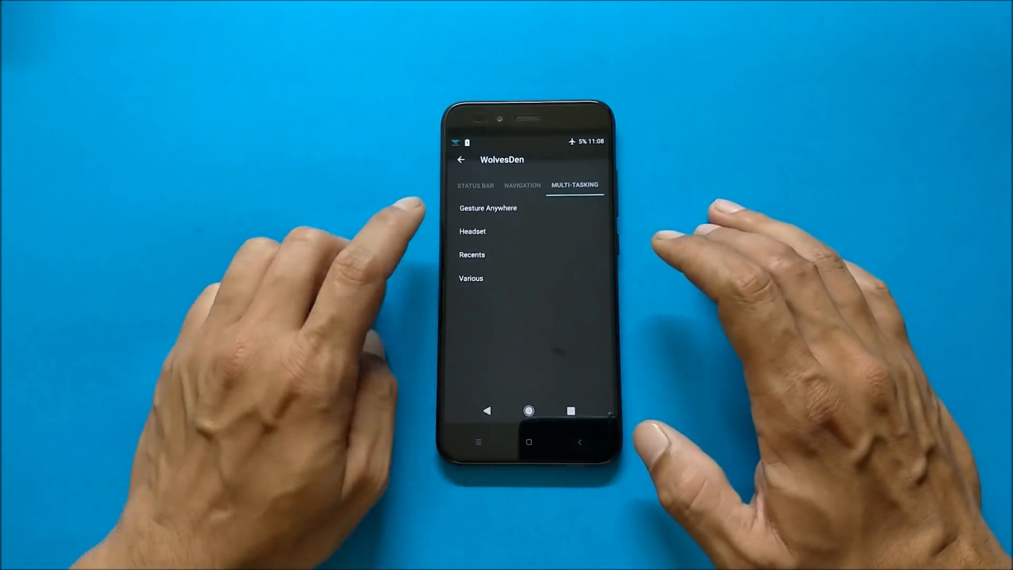
Review the Gesture Anywhere options and leave WolvesDen for the home screen.
{"action": "left_click", "coordinate": [488, 207]}
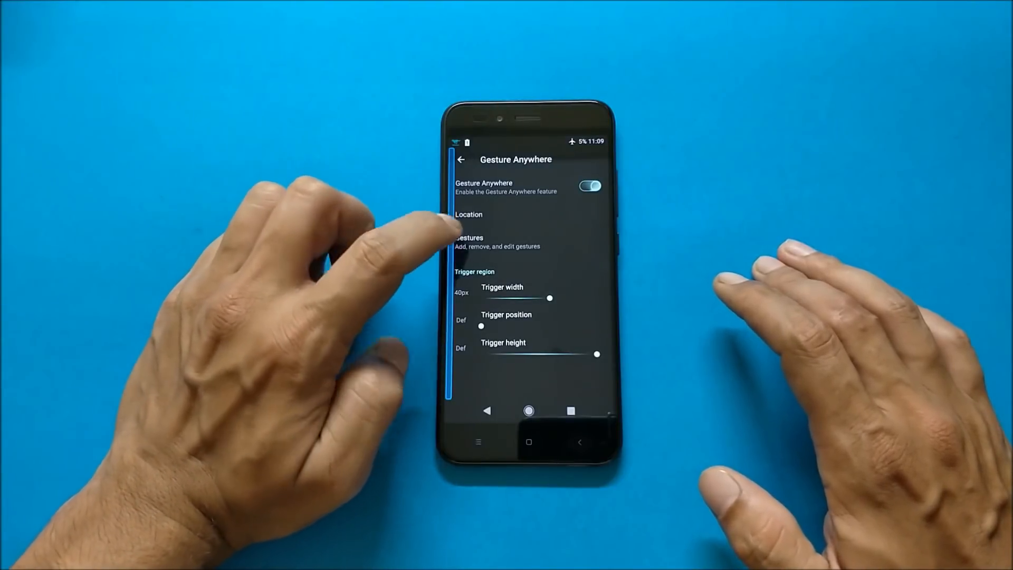
{"action": "left_click", "coordinate": [470, 242]}
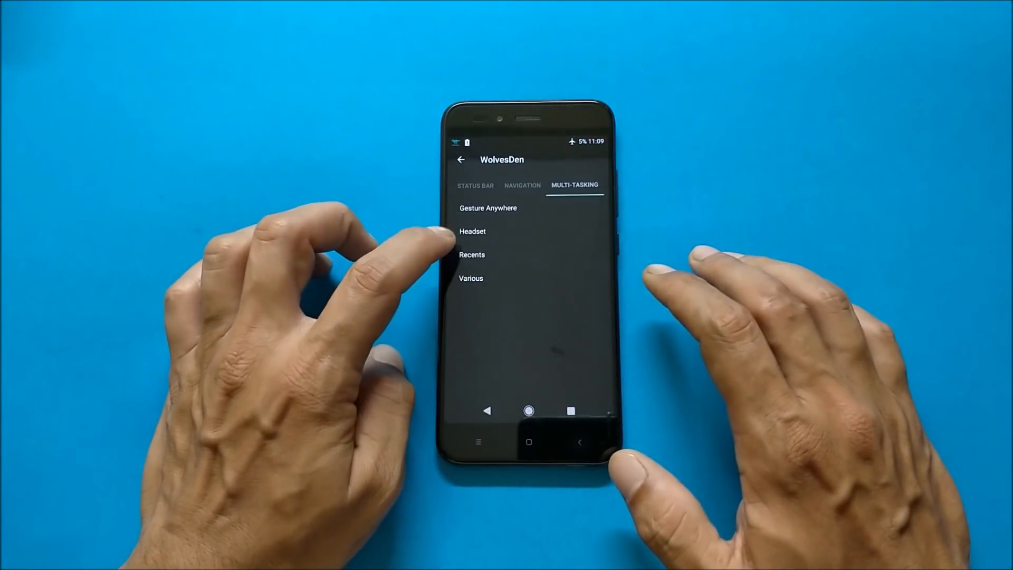
{"action": "left_click", "coordinate": [471, 277]}
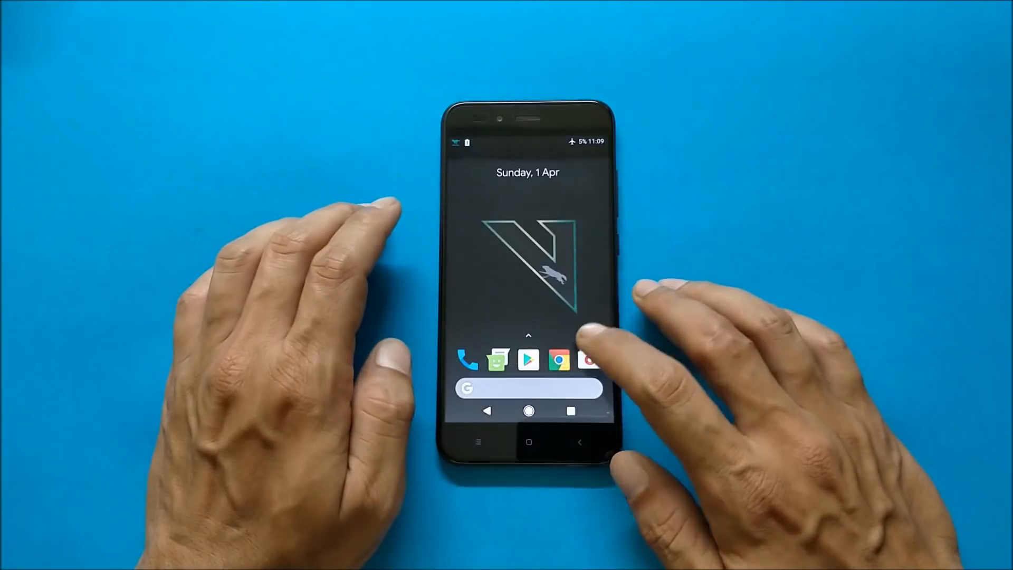
Check remaining battery in Settings, then bring up Geekbench's CPU benchmark for the Mi A1.
{"action": "left_click_drag", "start_coordinate": [527, 336], "coordinate": [527, 194]}
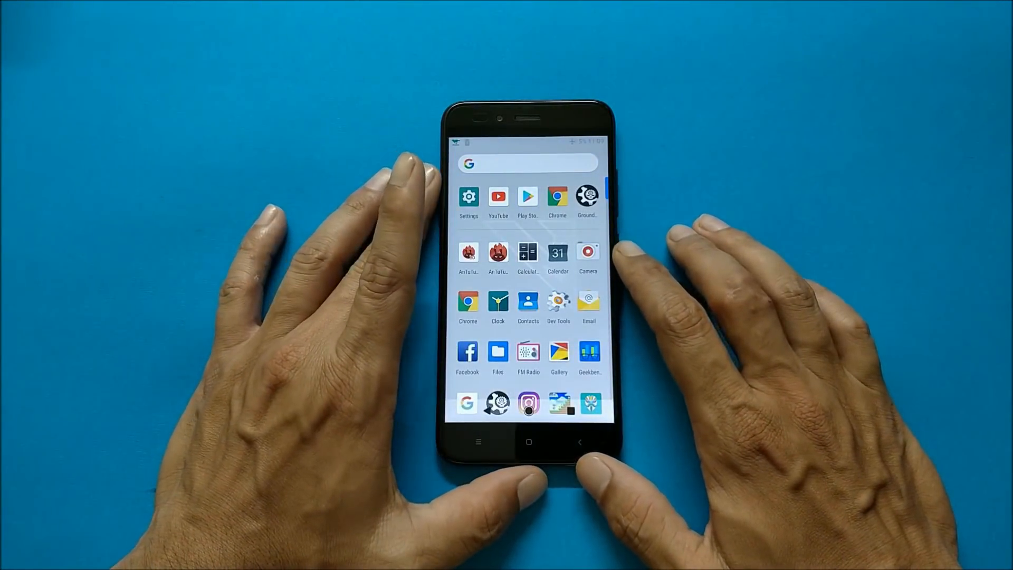
{"action": "scroll", "scroll_direction": "down", "scroll_amount": 3}
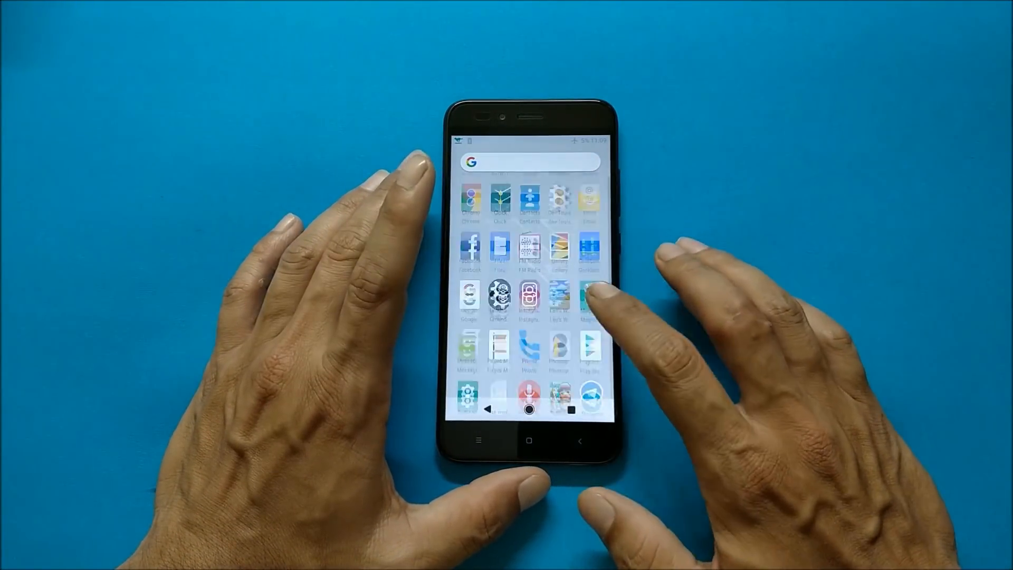
{"action": "left_click", "coordinate": [589, 297]}
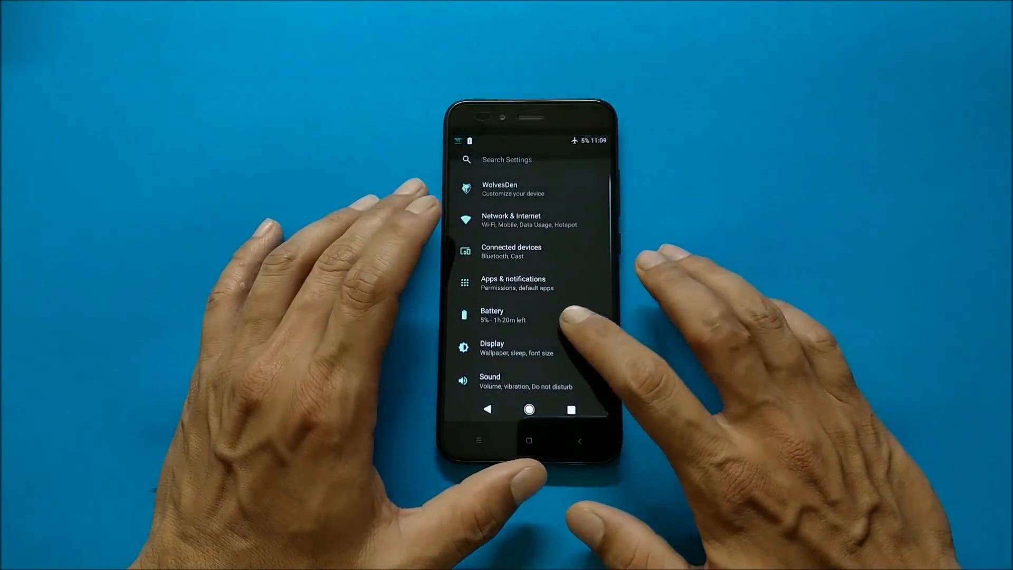
{"action": "left_click", "coordinate": [504, 315]}
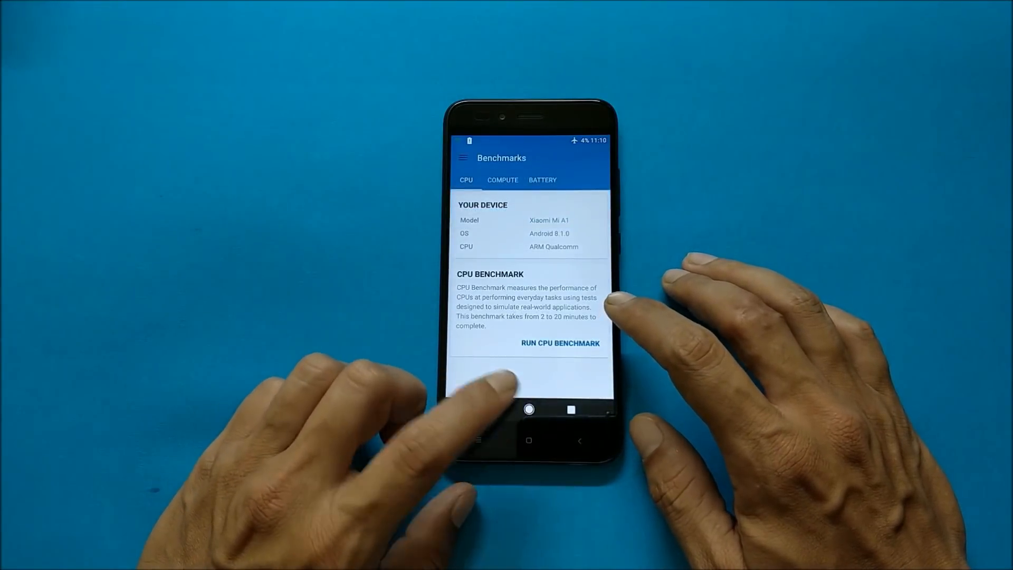
View AnTuTu Benchmark's 63877 score for the Mi A1 and return home.
{"action": "left_click", "coordinate": [529, 442]}
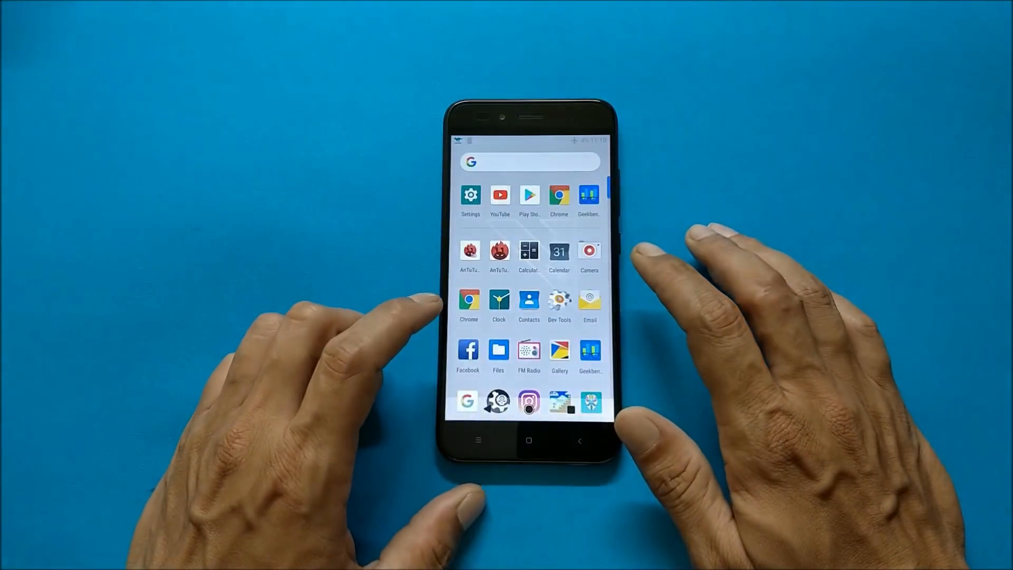
{"action": "left_click", "coordinate": [470, 252]}
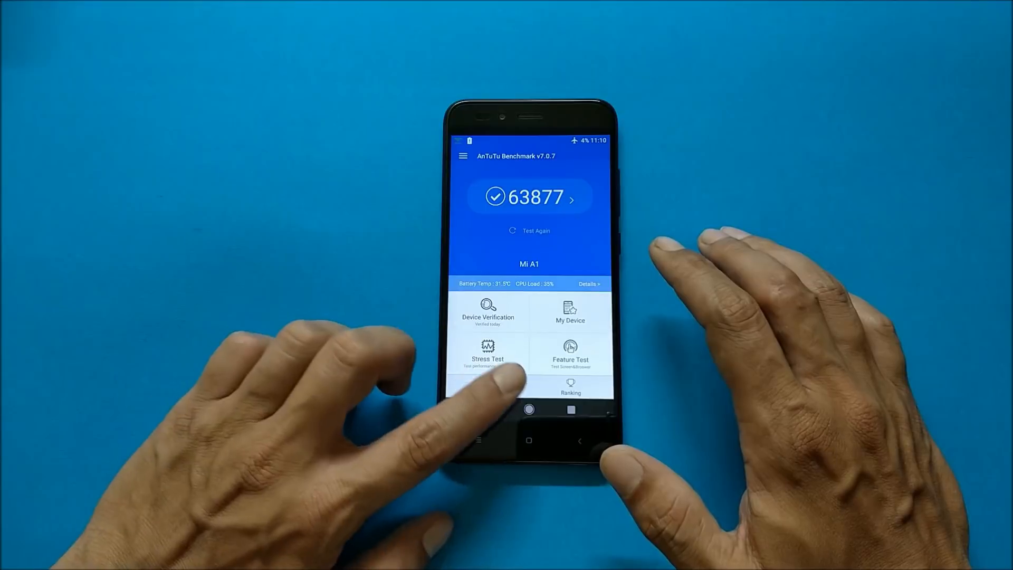
{"action": "left_click", "coordinate": [529, 441]}
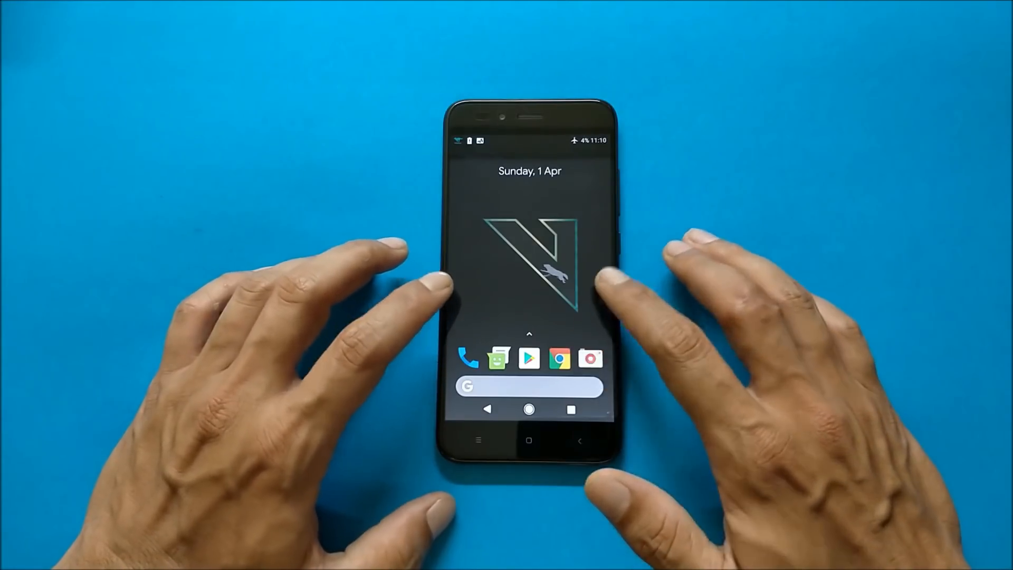